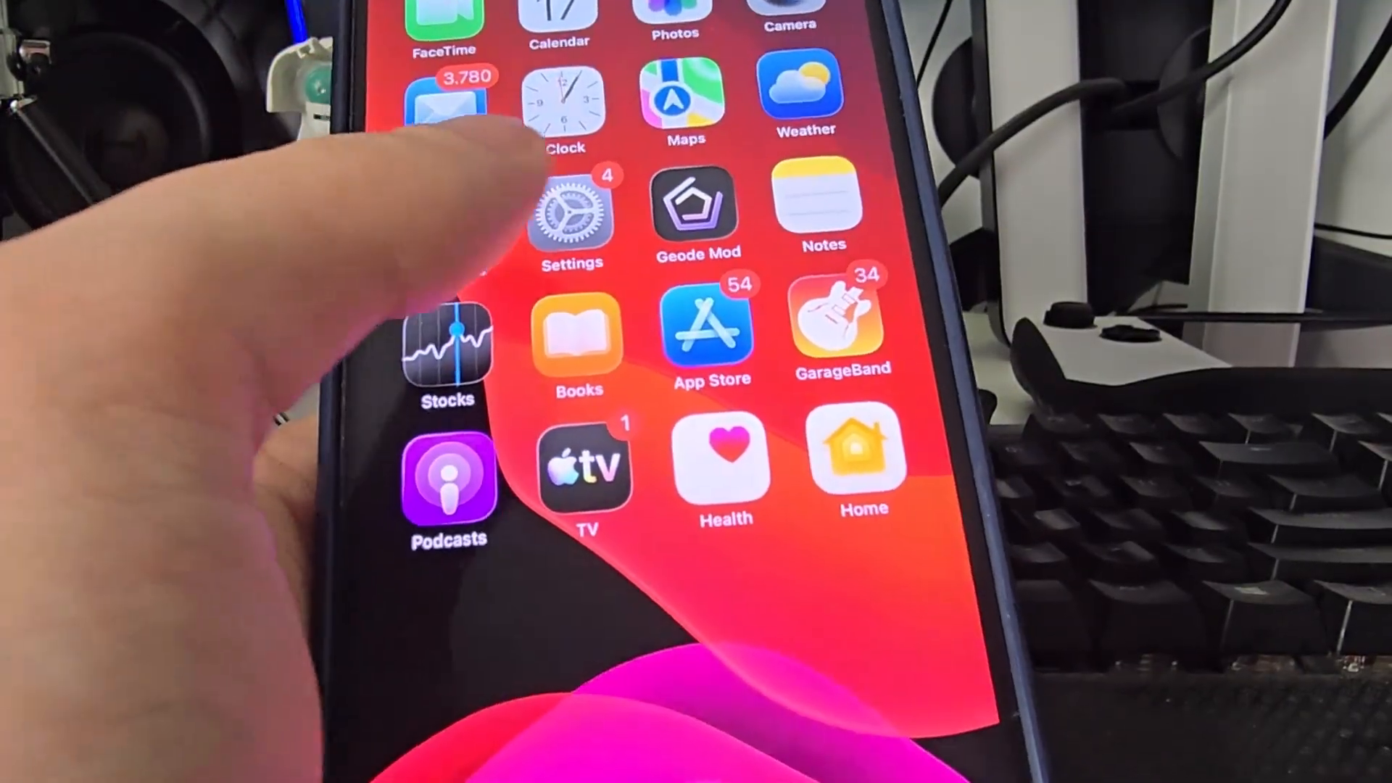
# Load tweakmate.com in Safari to see its list of tweaked apps.
pyautogui.click(570, 211)
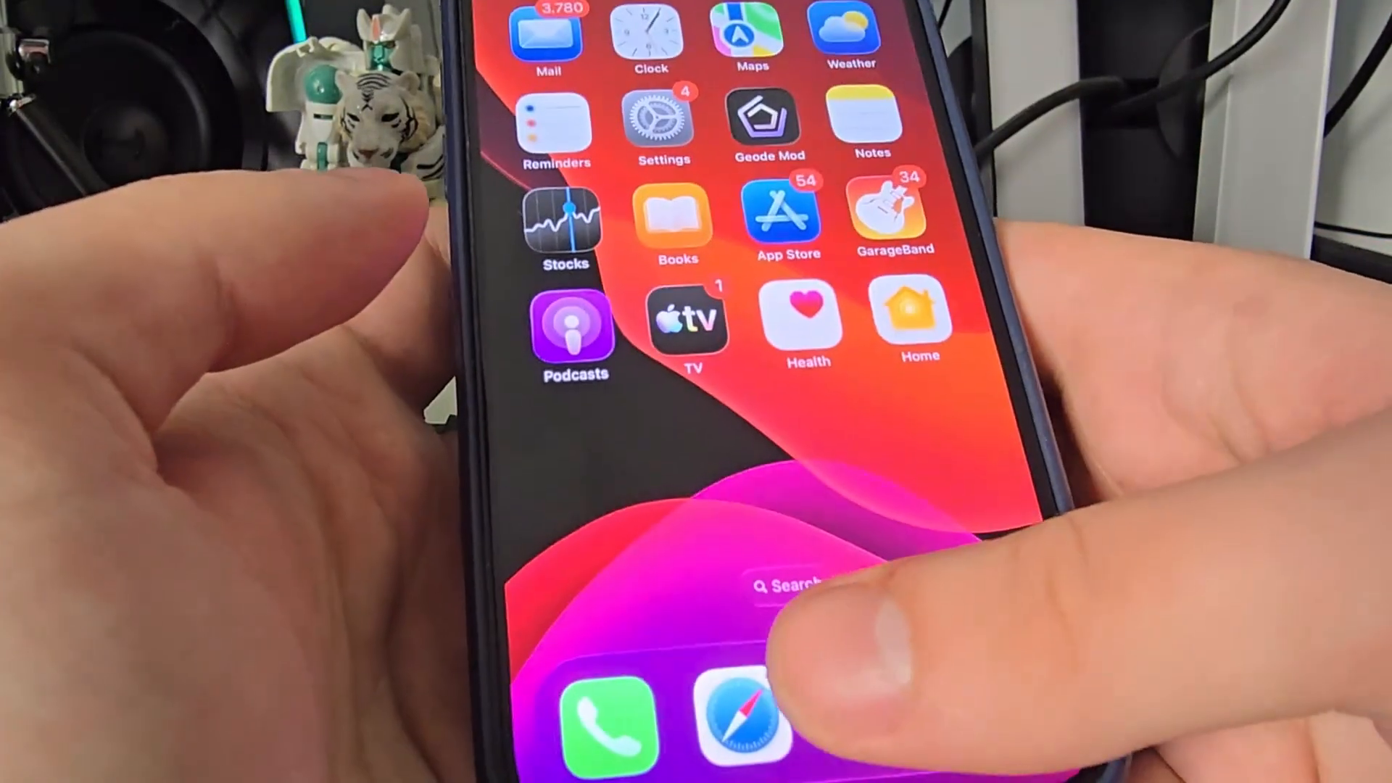
pyautogui.click(743, 716)
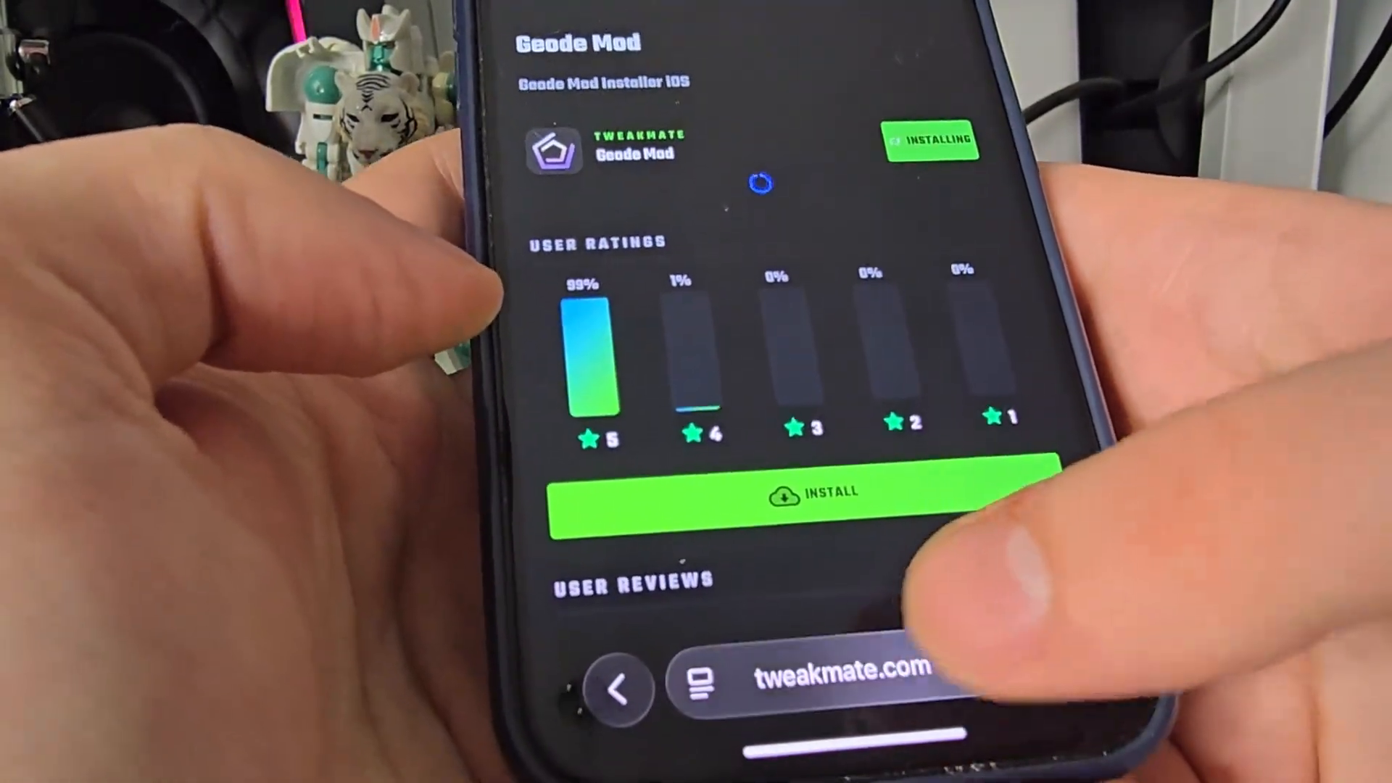
pyautogui.click(835, 669)
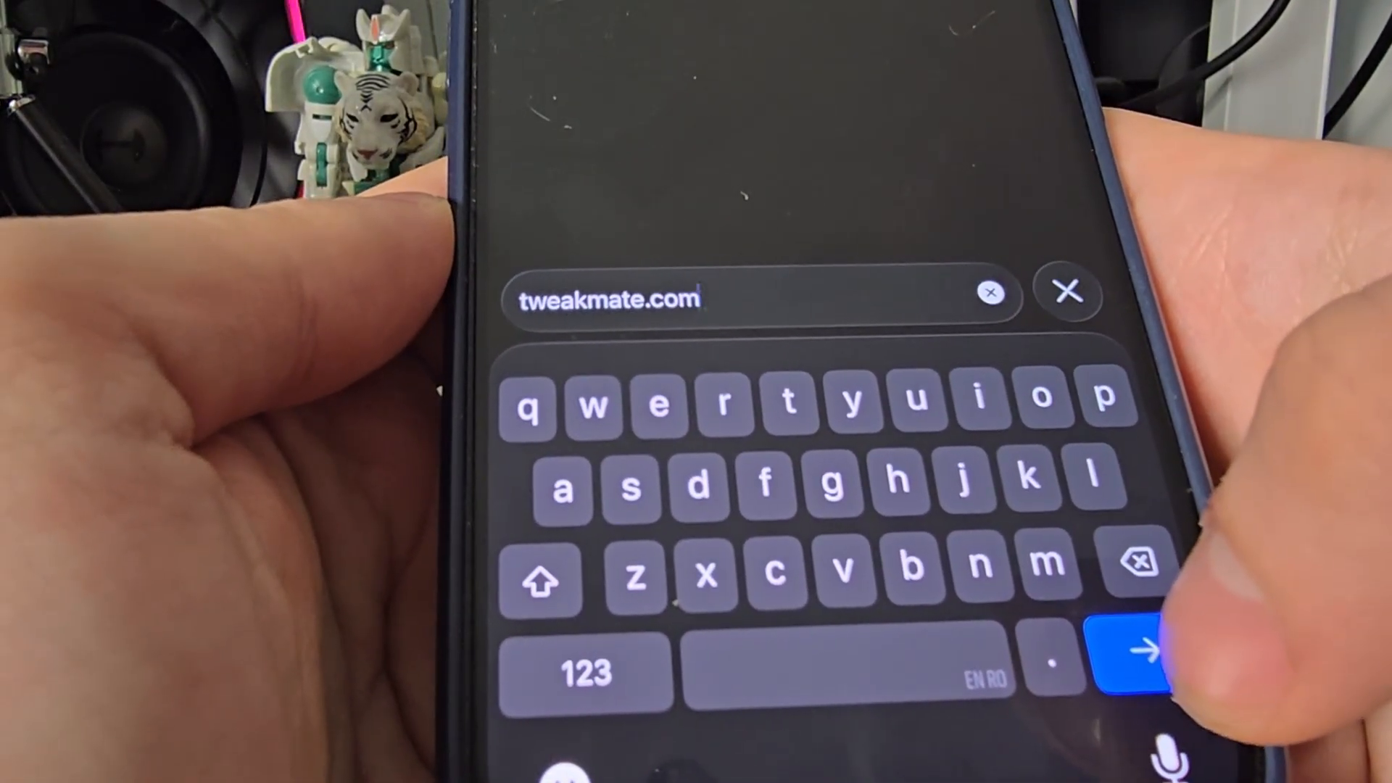
pyautogui.click(1128, 652)
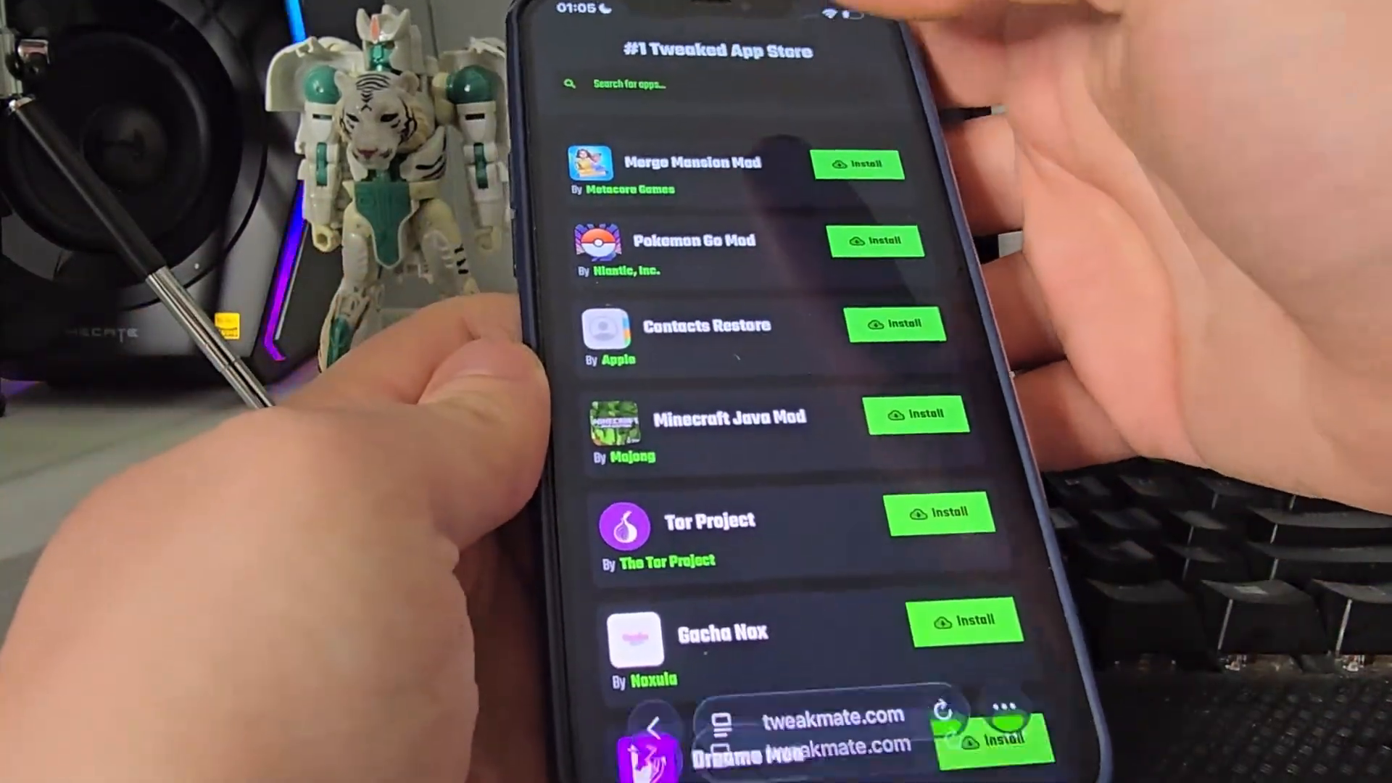
# Search the site for 'Geode' to find Geode Mod and download its profile.
pyautogui.write('Geode')
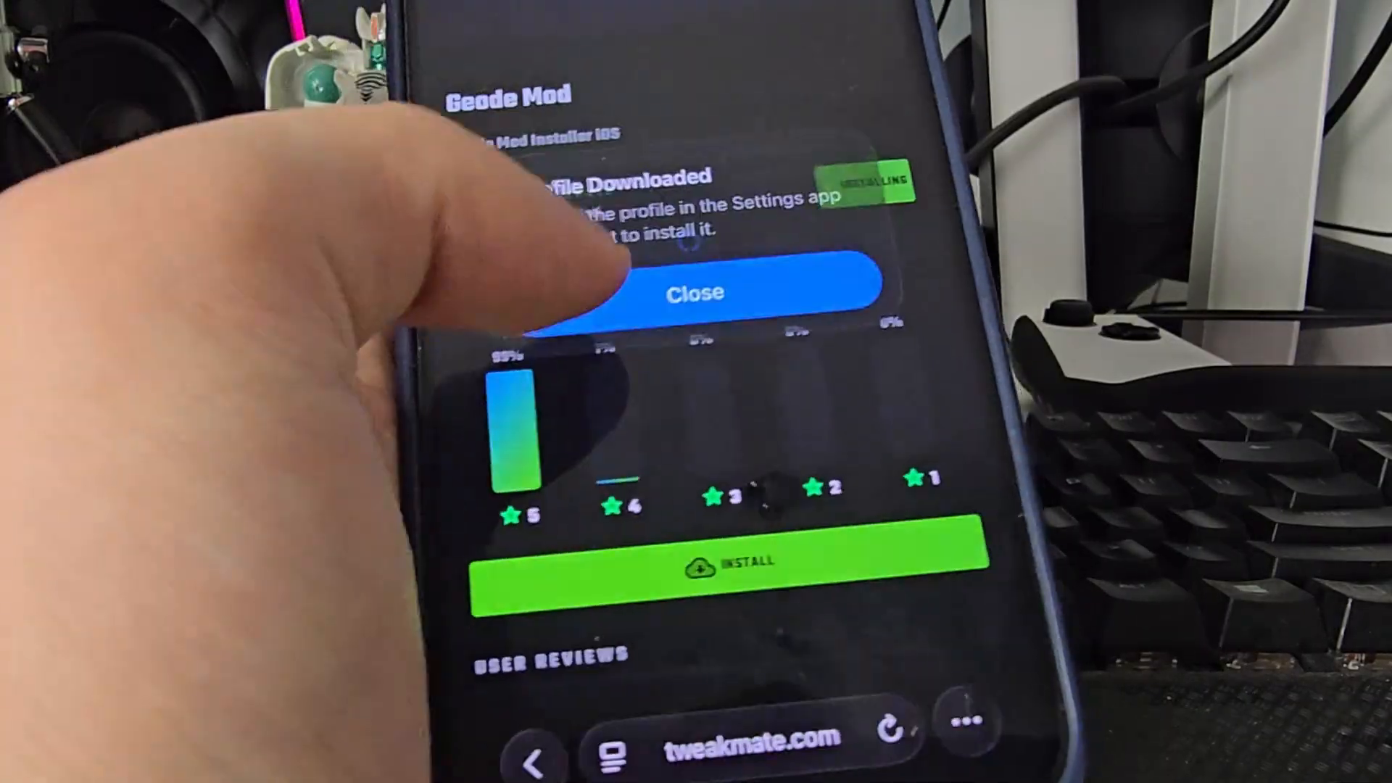
# Dismiss the download notice and install the Geode Mod profile from Settings.
pyautogui.click(695, 292)
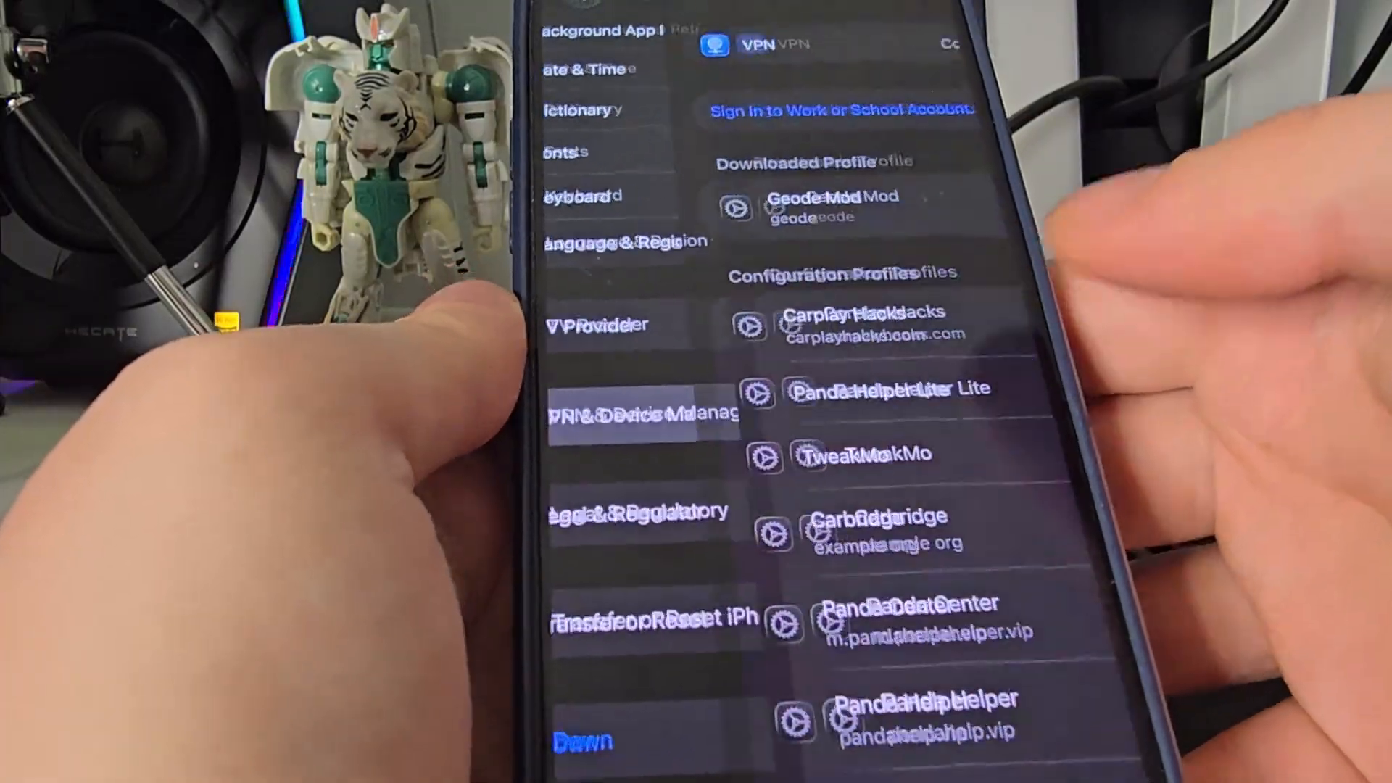
pyautogui.click(830, 207)
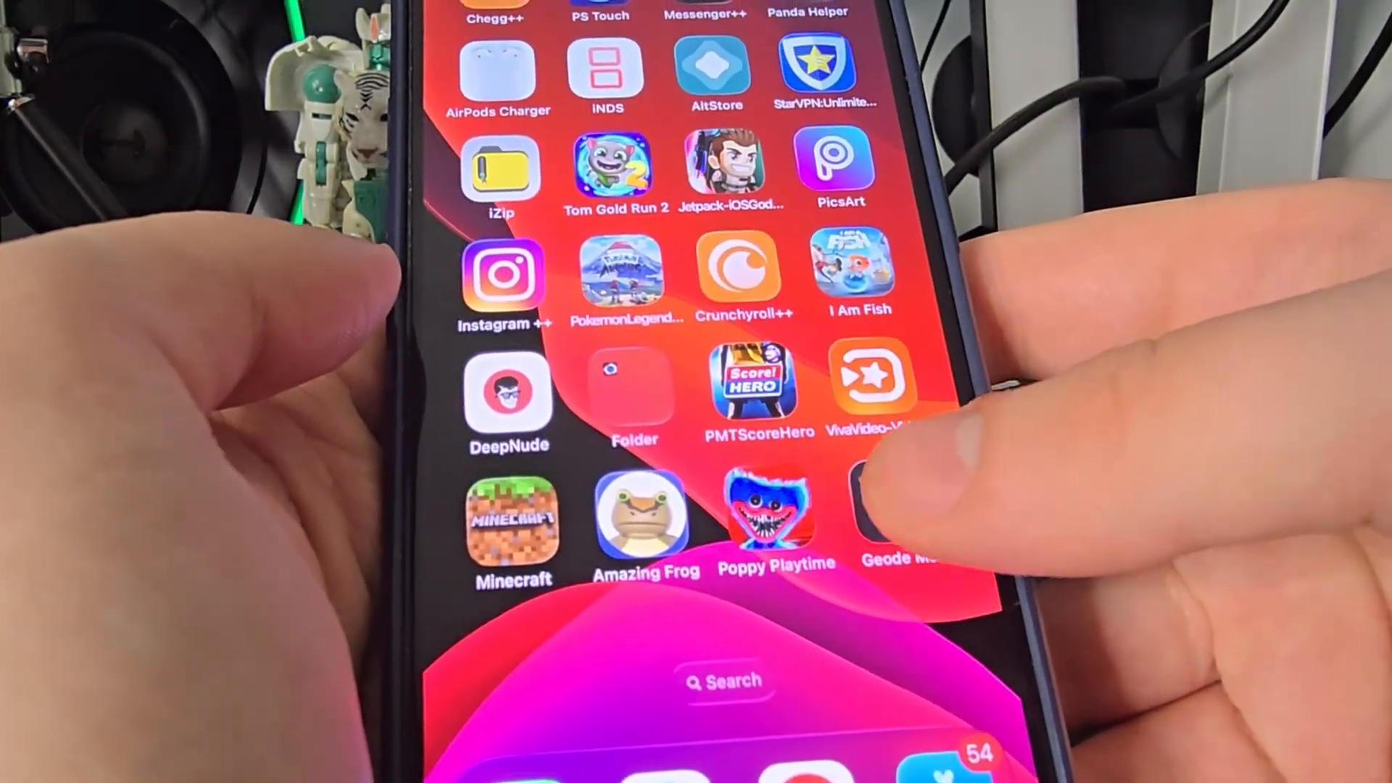
# Launch Geode Mod, fetch missing files, and take the TikTok offer from the installer wall.
pyautogui.click(900, 506)
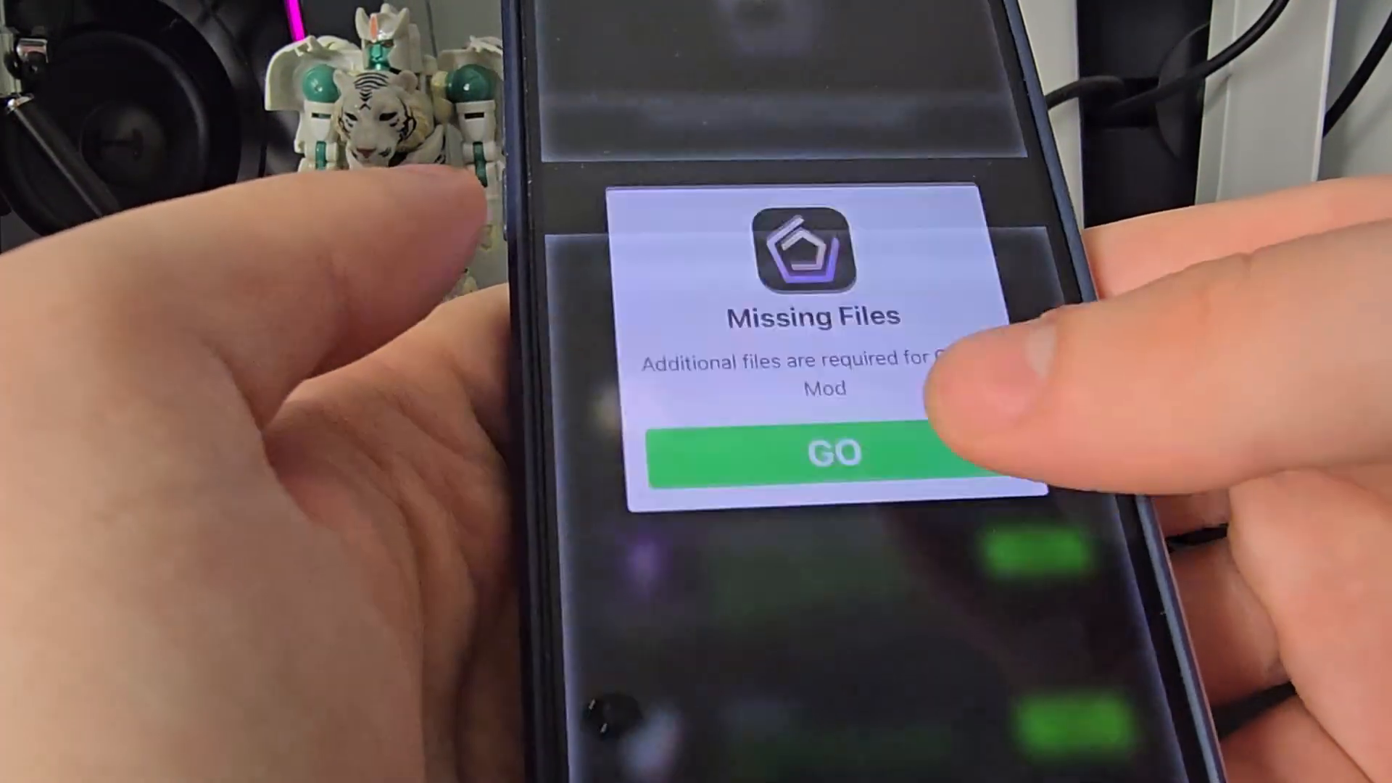
pyautogui.click(812, 451)
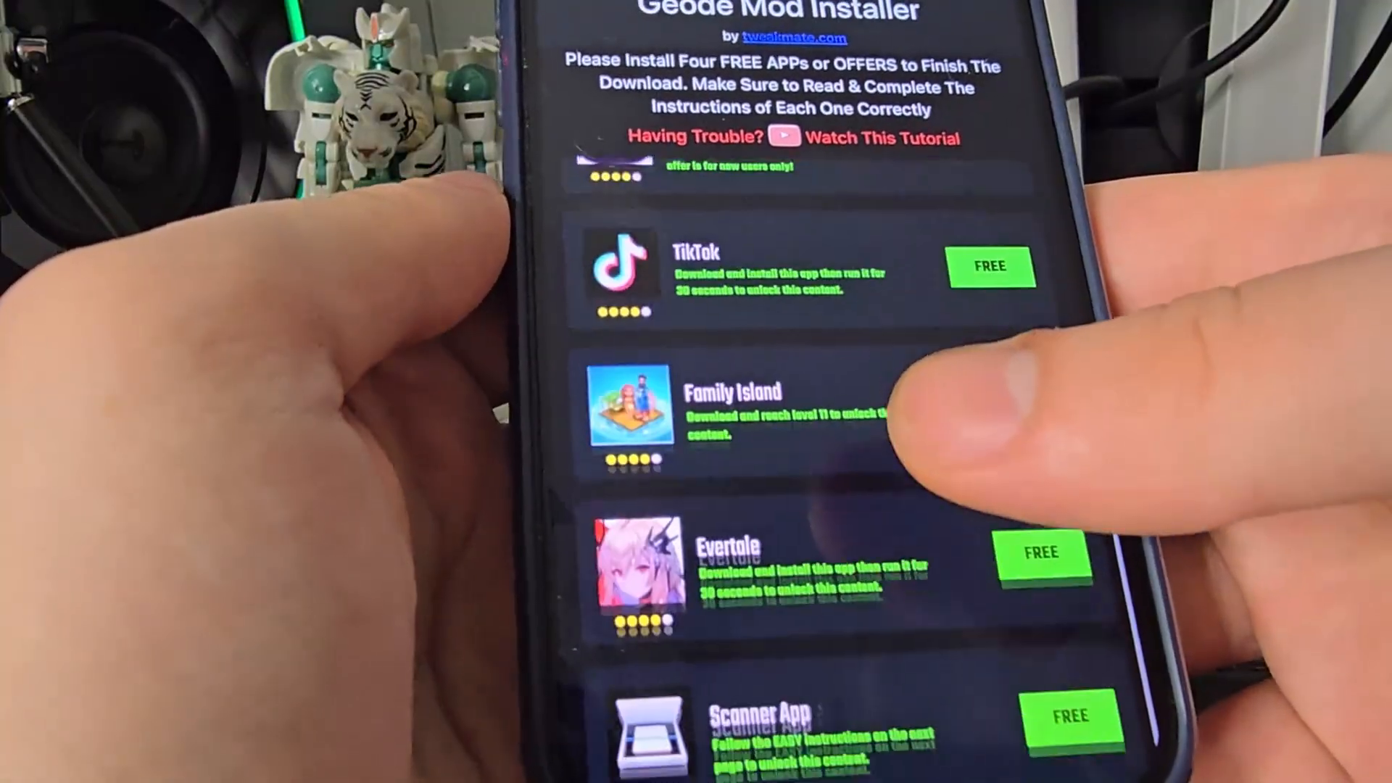
pyautogui.scroll(-3)
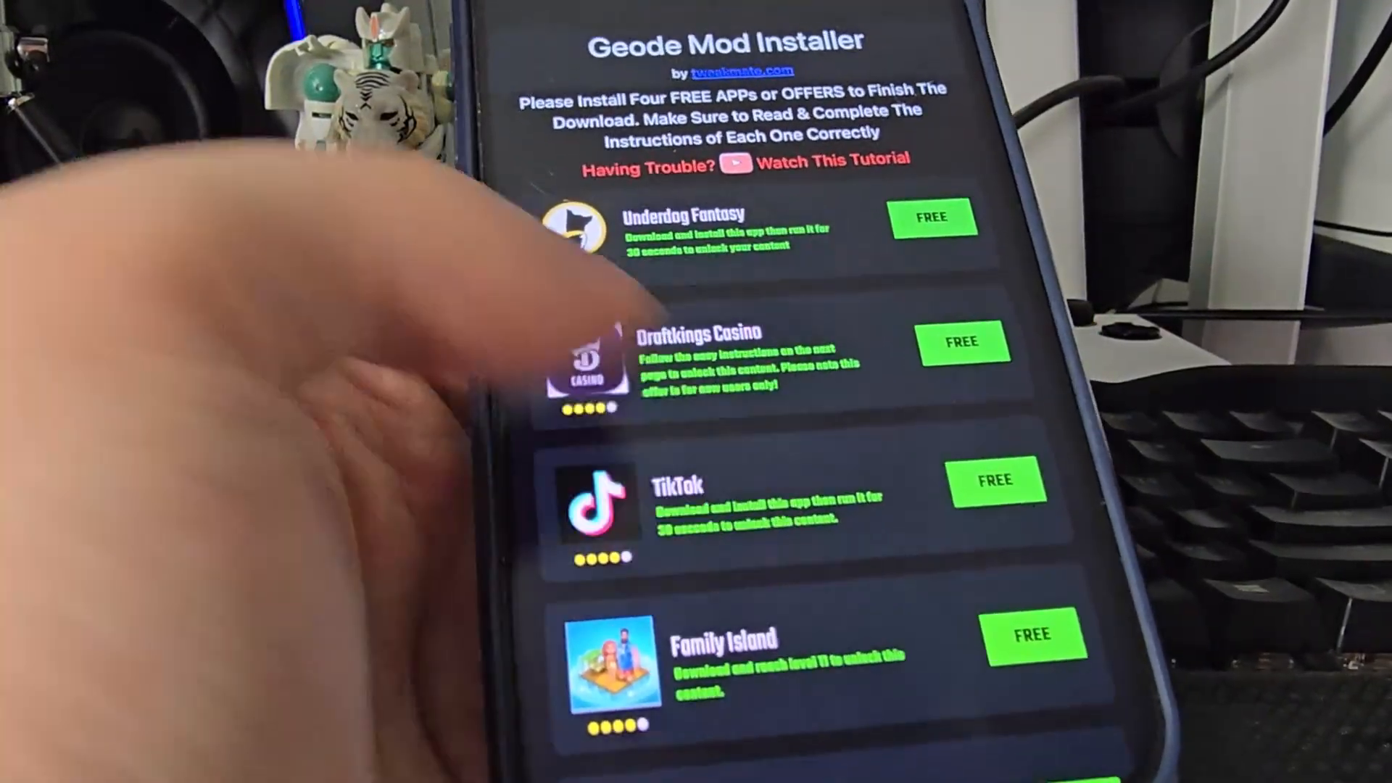
pyautogui.click(998, 480)
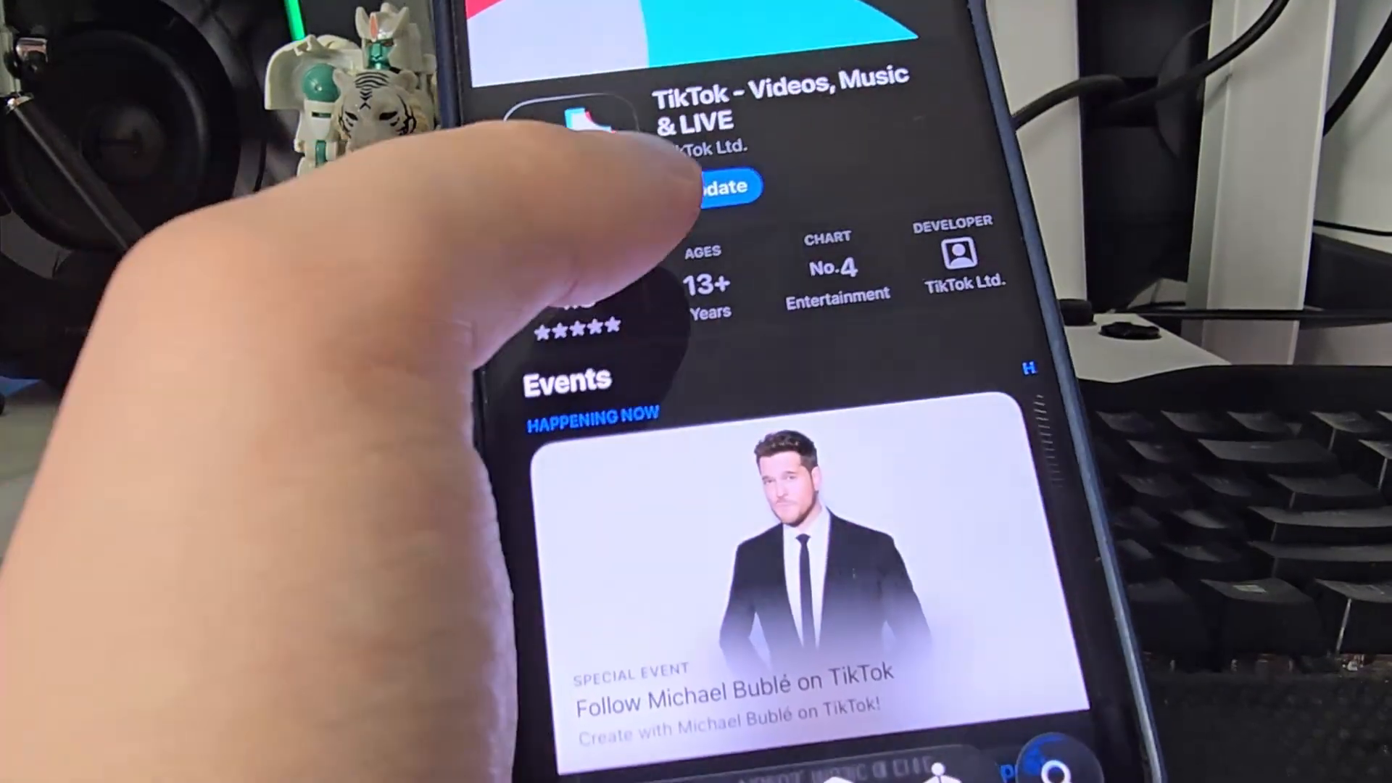